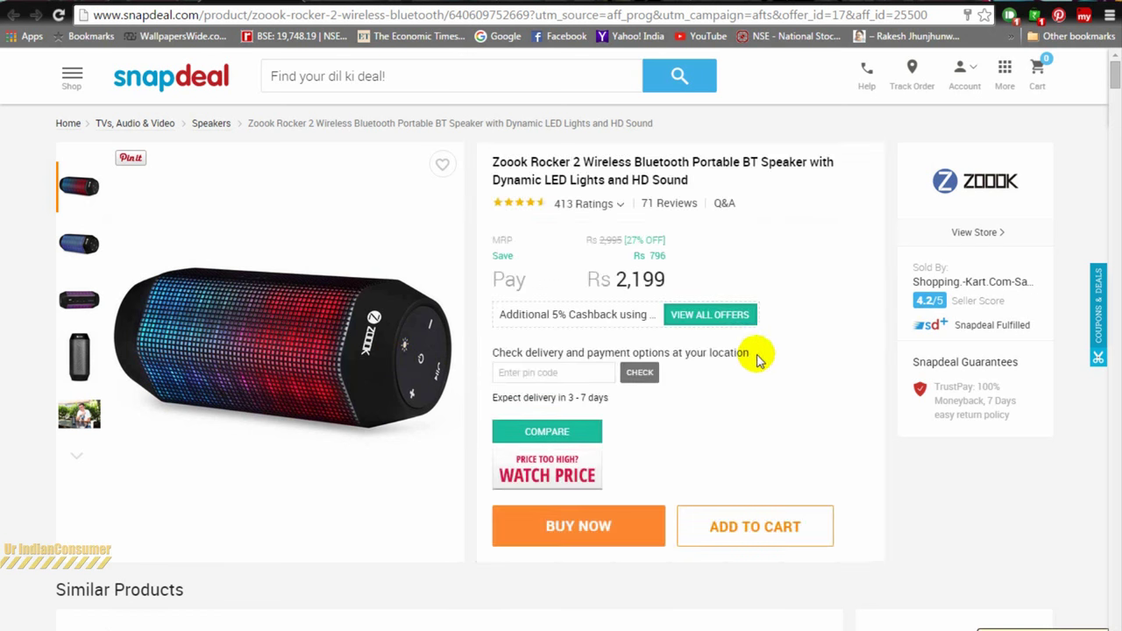
mouse_move(757, 360)
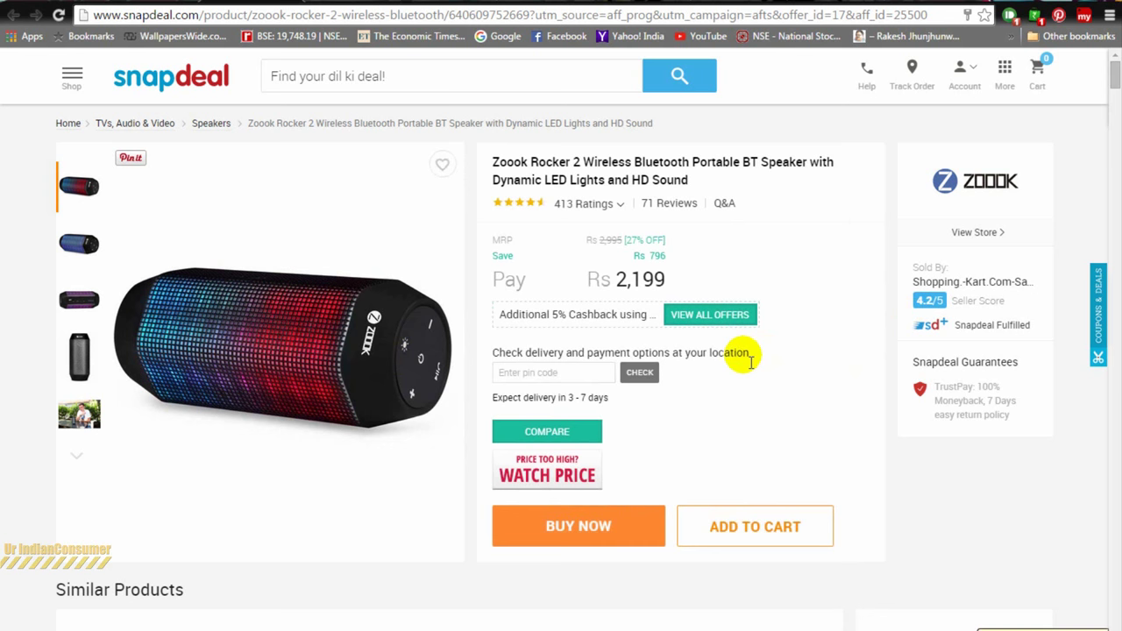
mouse_move(293, 302)
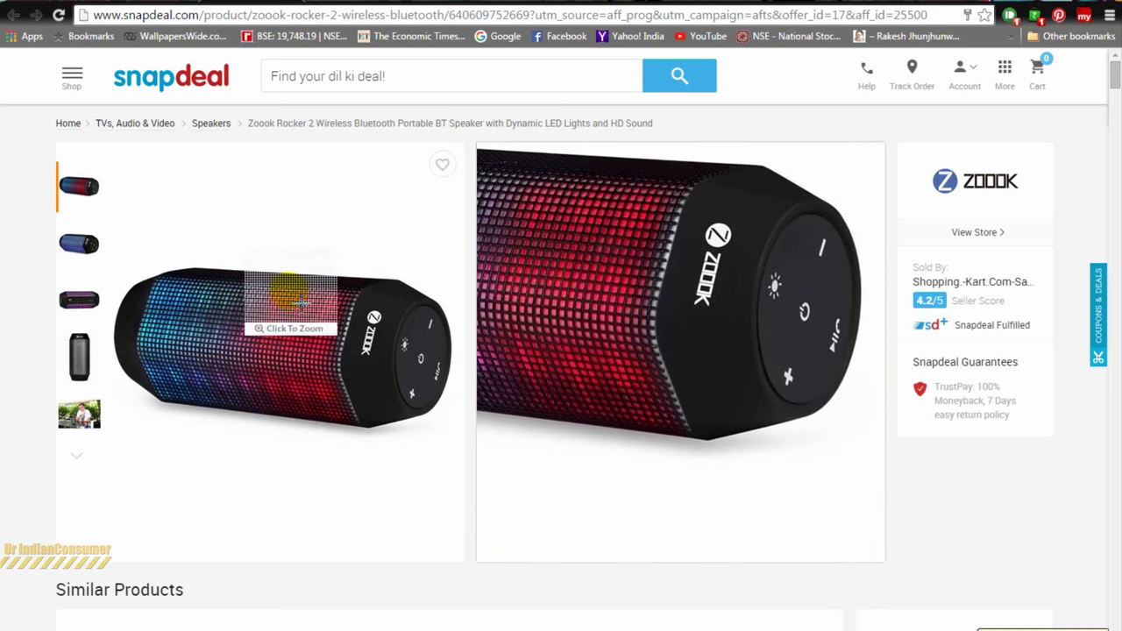
mouse_move(312, 379)
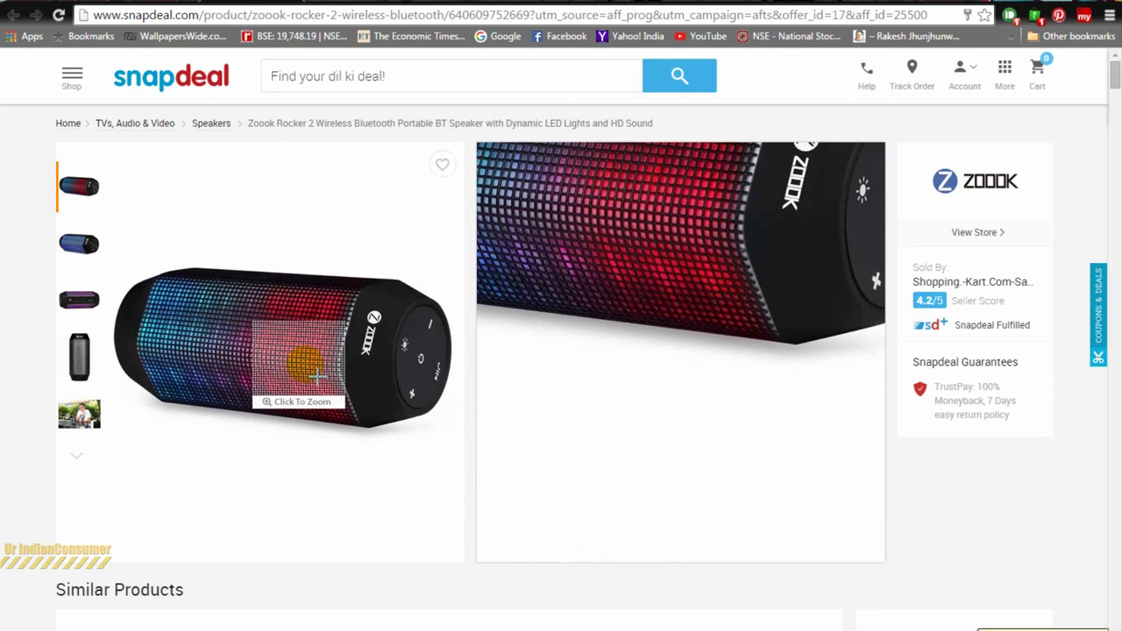
Scroll Snapdeal's Technical Specification and Description down to battery indication and in-box contents
scroll(down, 3)
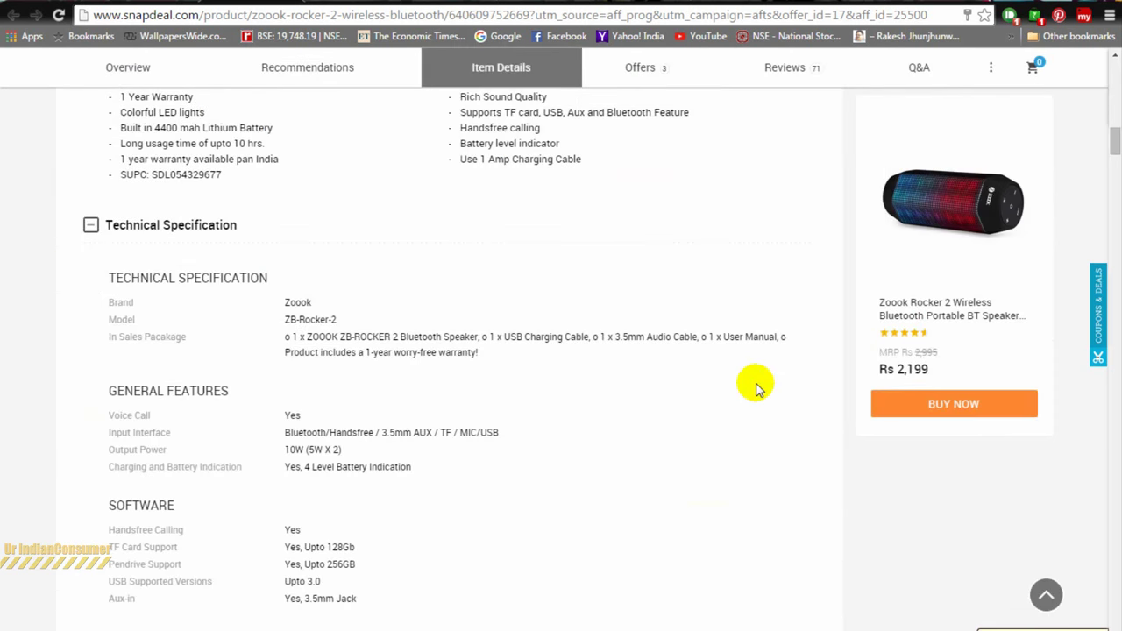
scroll(down, 3)
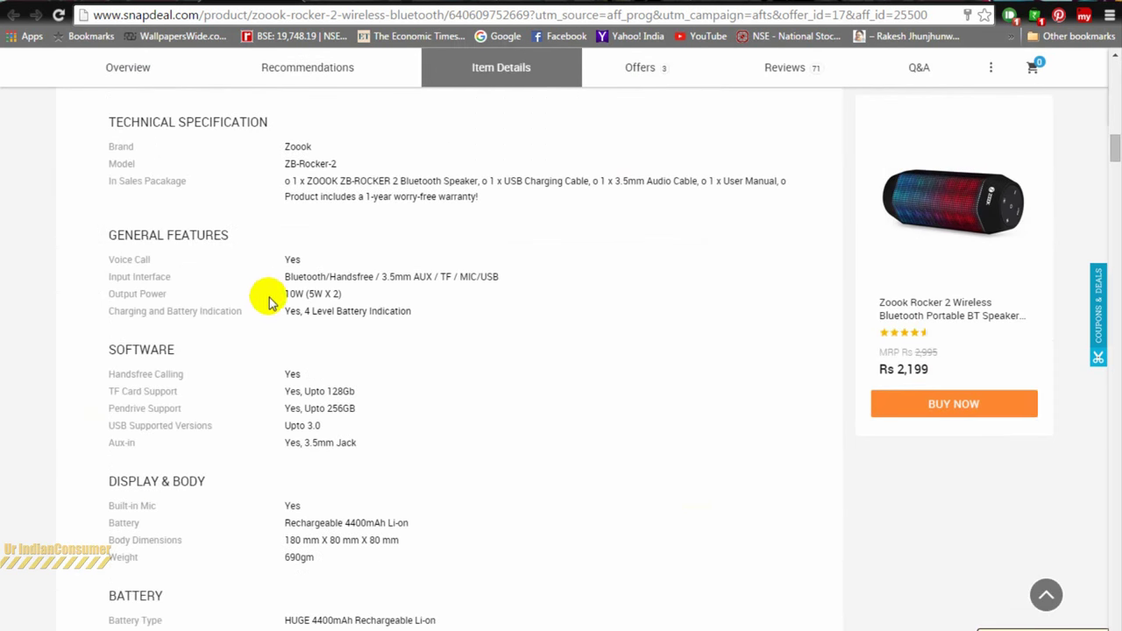
scroll(down, 3)
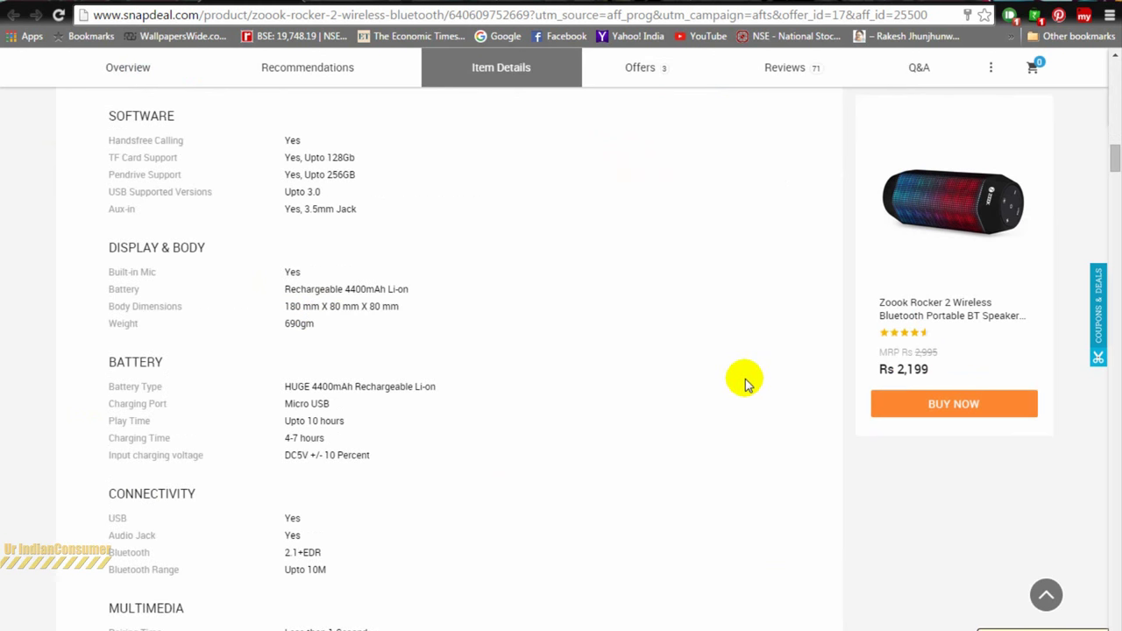
scroll(down, 3)
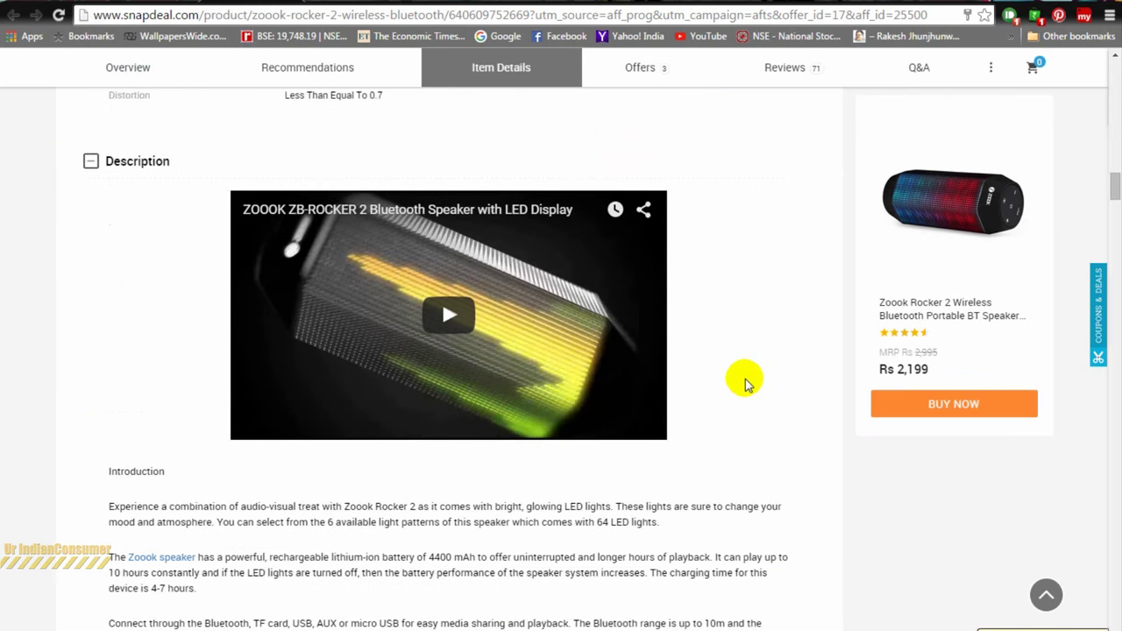
mouse_move(795, 351)
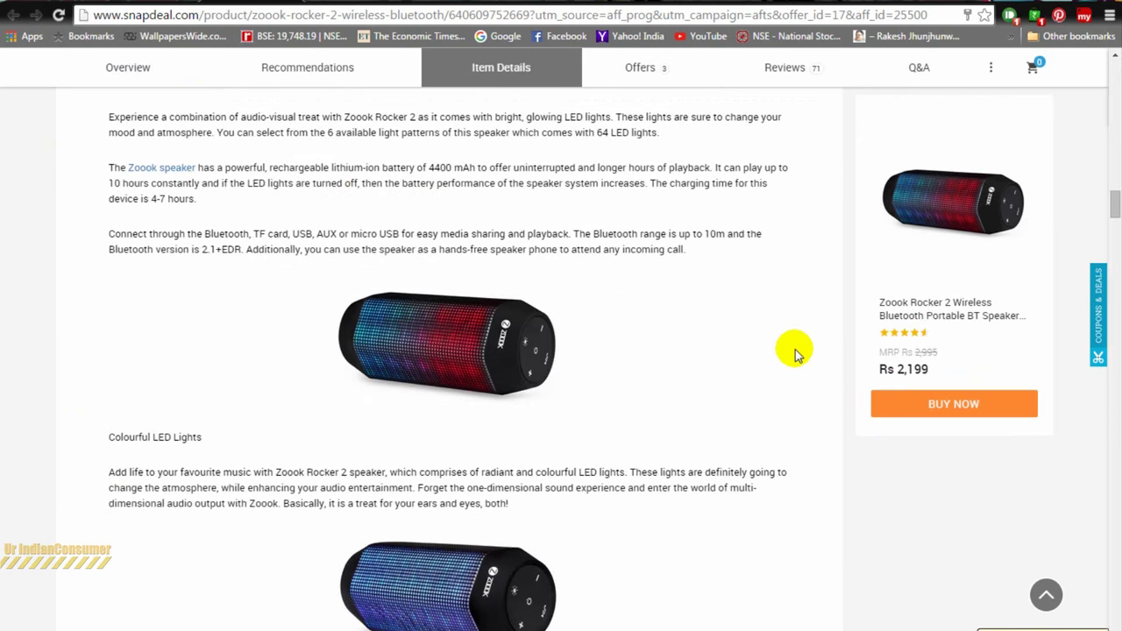
scroll(down, 3)
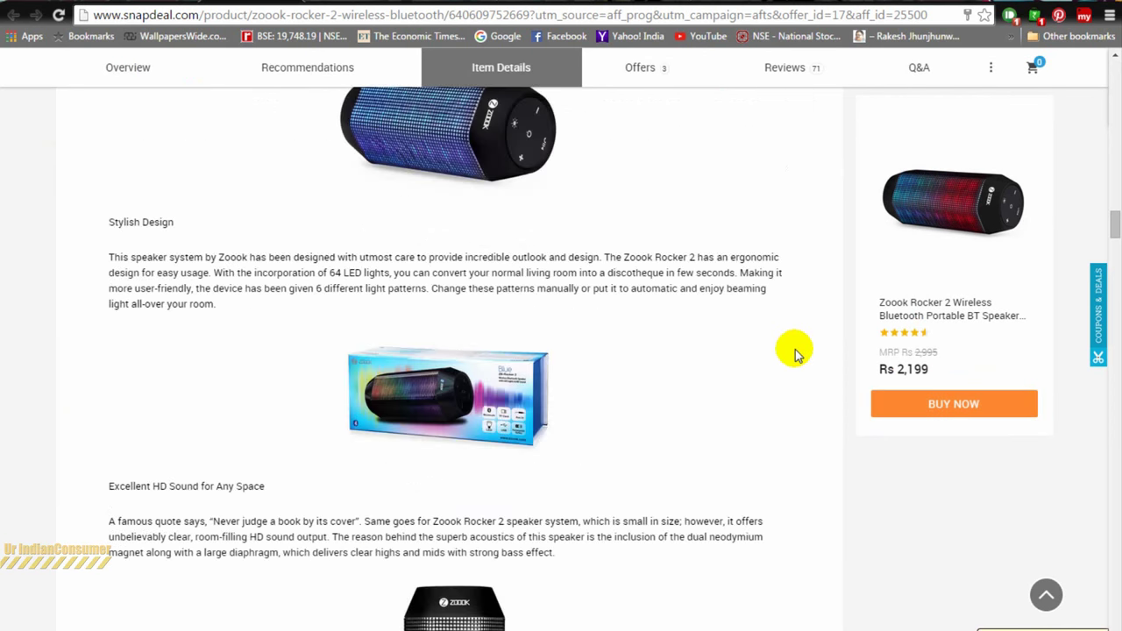
scroll(down, 3)
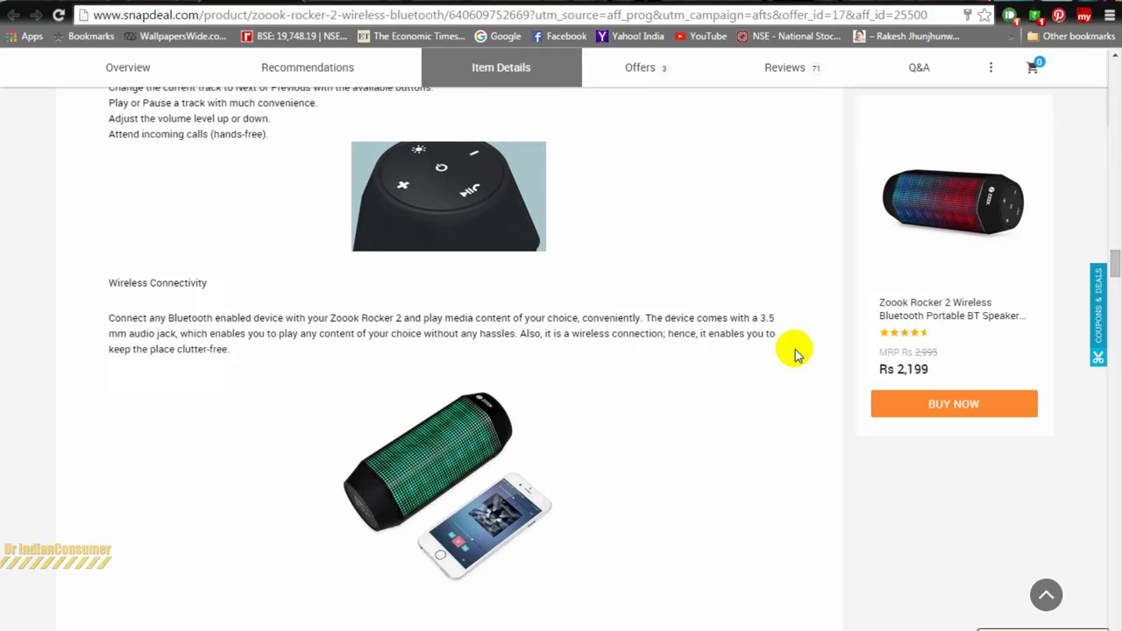
scroll(down, 3)
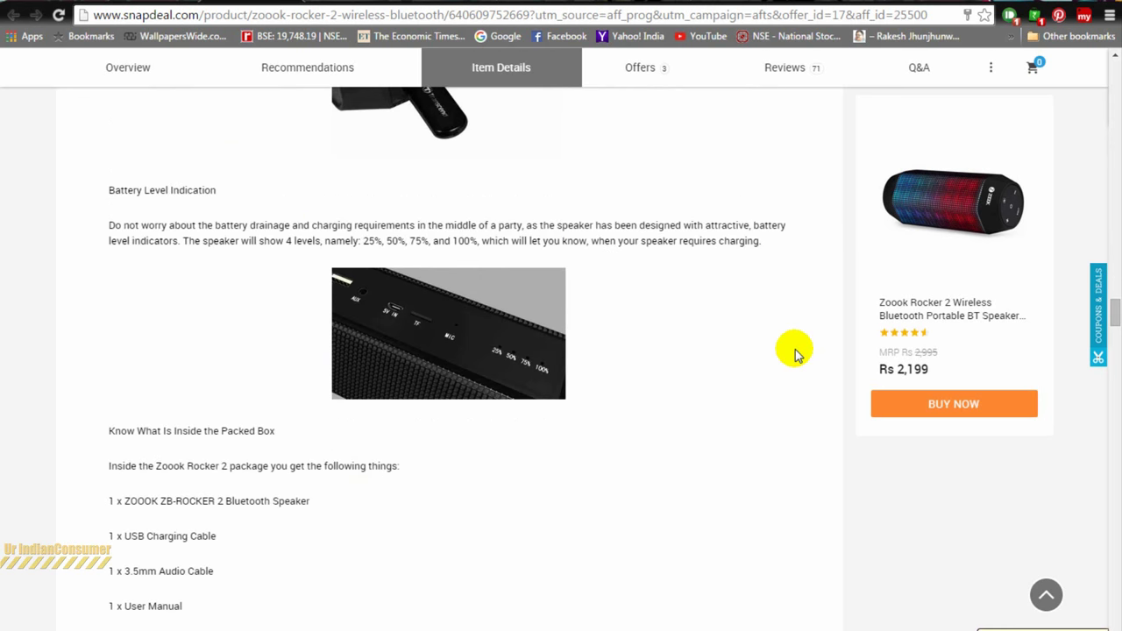
Review the Rocker 2 vs Rocker 1, JBL Go, JBL Pulse comparison, About Zoook and Offers
scroll(down, 3)
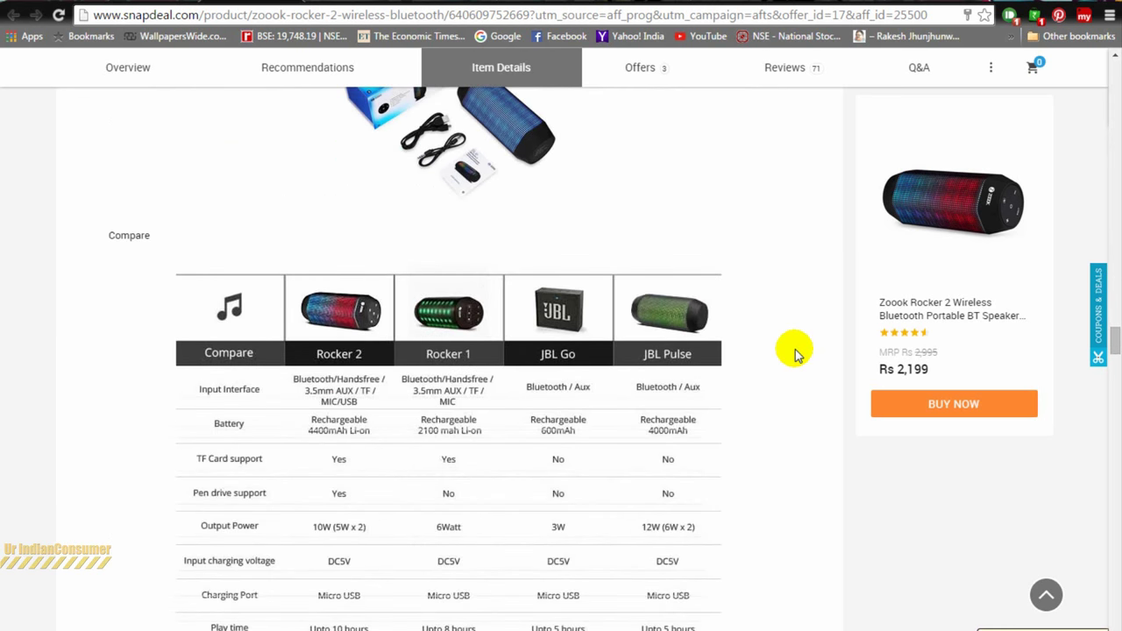
scroll(down, 3)
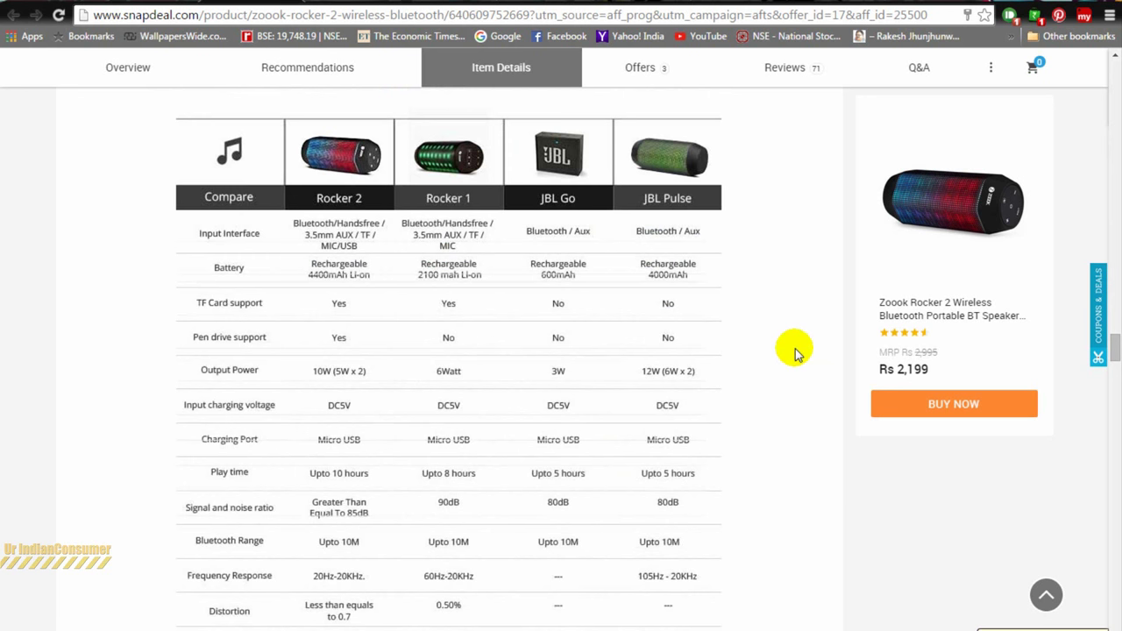
mouse_move(669, 237)
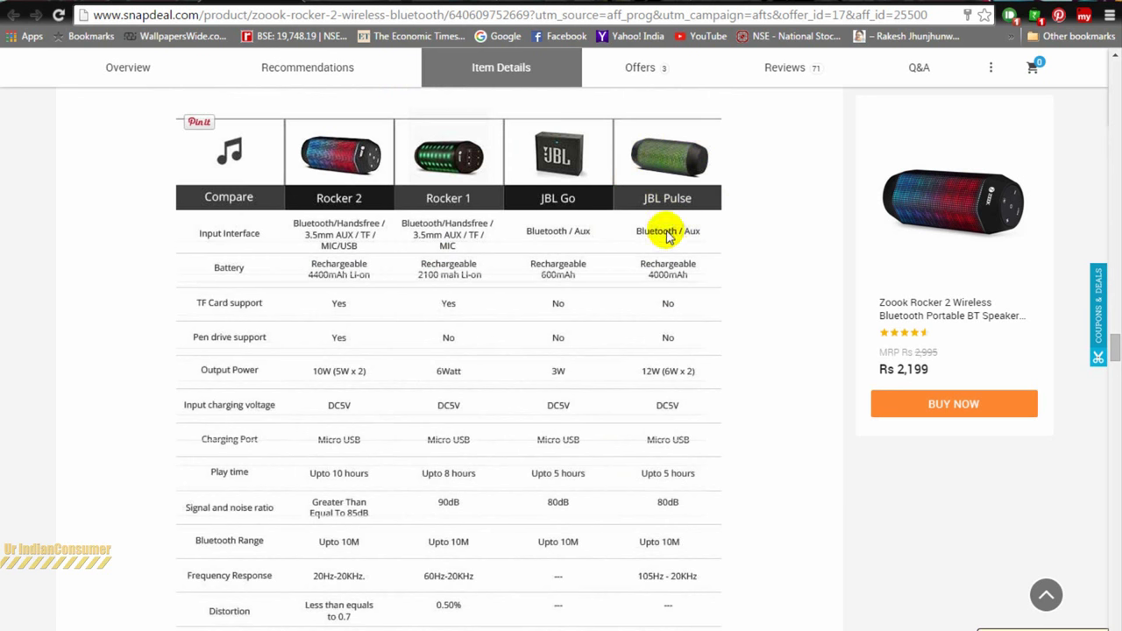
mouse_move(613, 371)
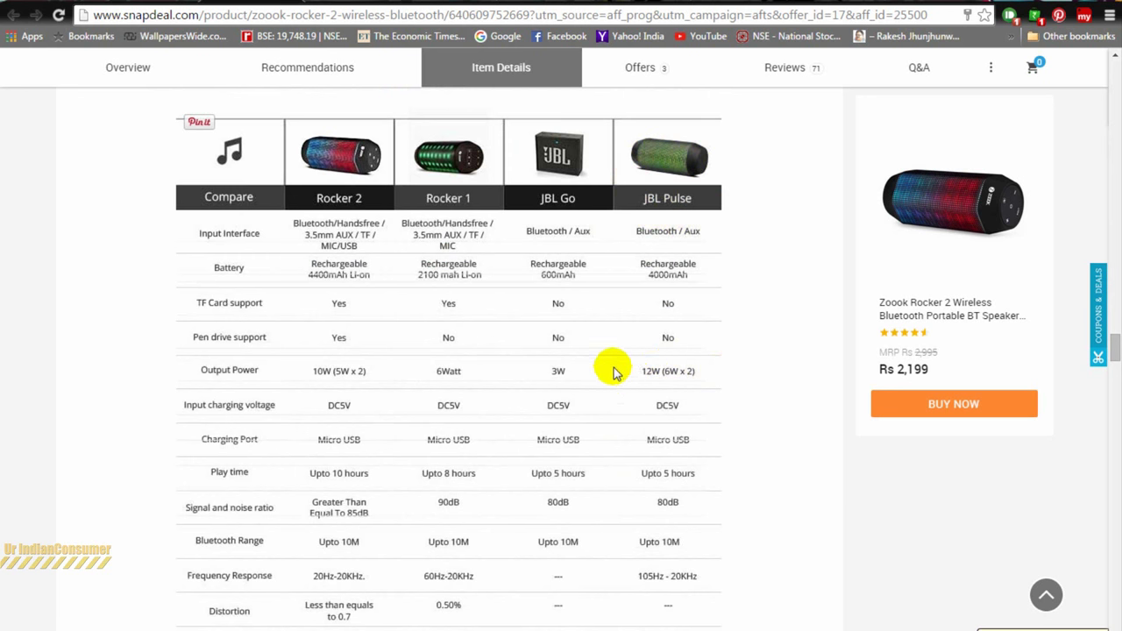
mouse_move(760, 370)
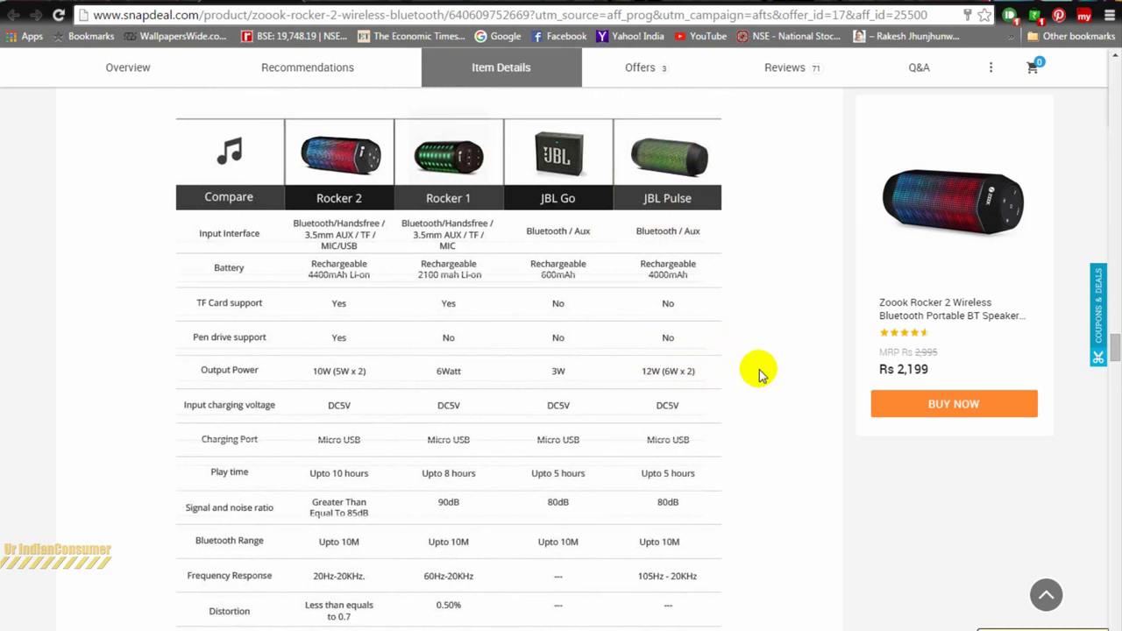
scroll(down, 3)
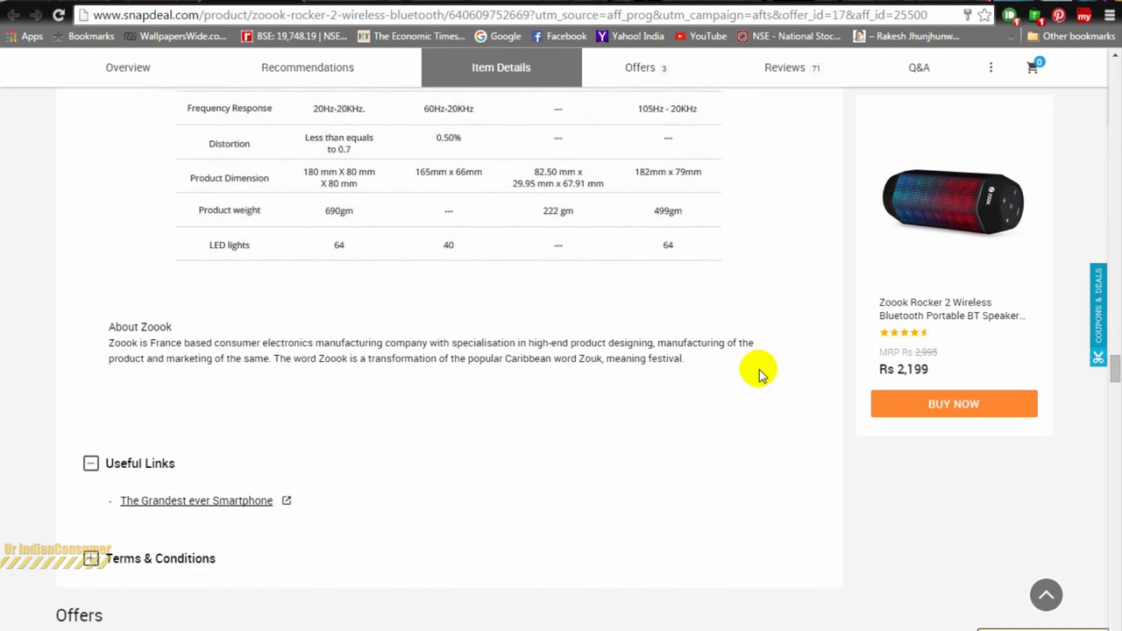
scroll(down, 3)
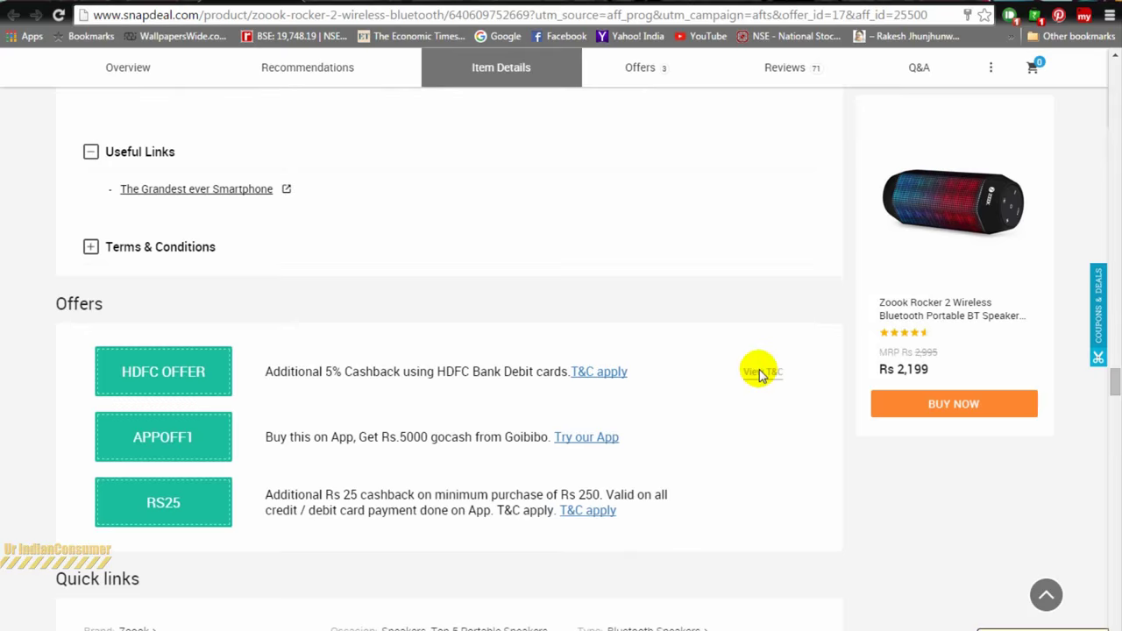
click(783, 66)
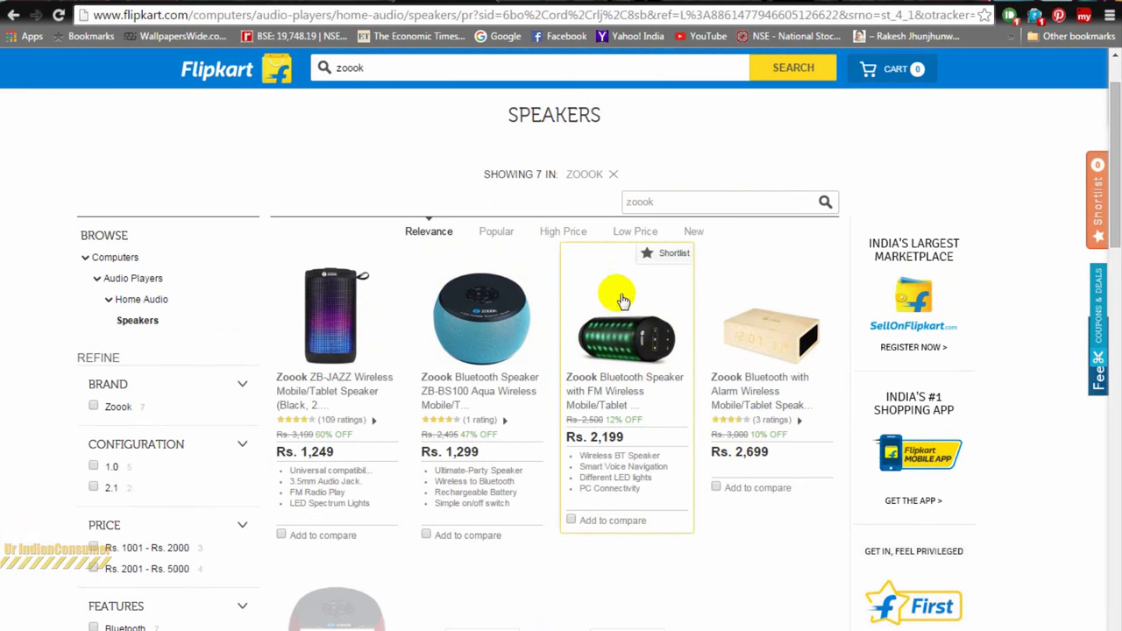
mouse_move(637, 352)
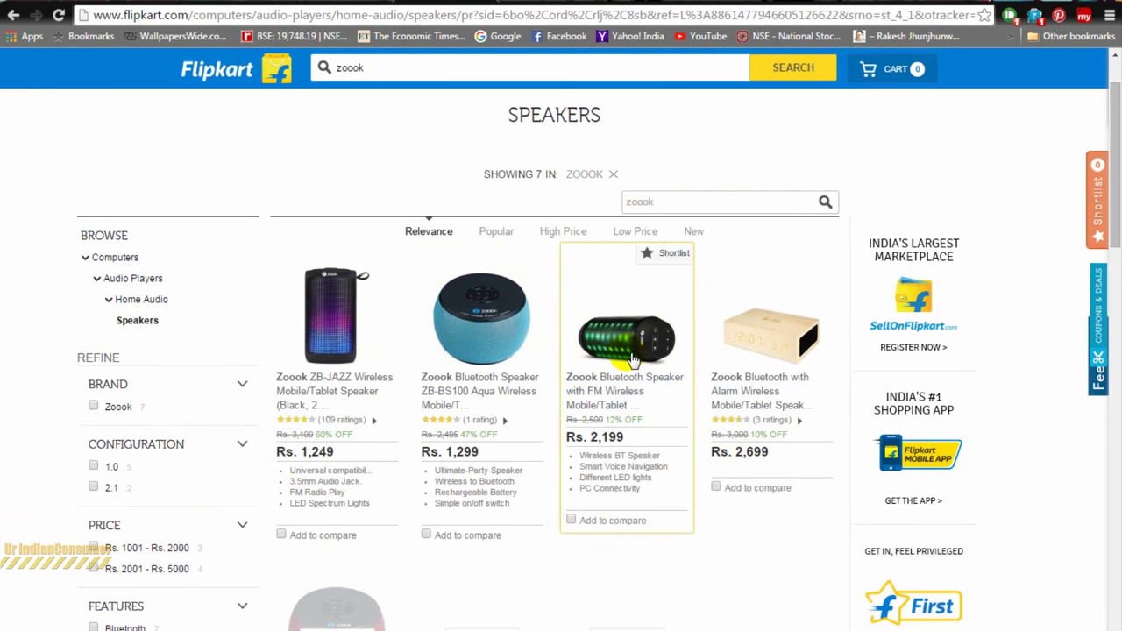
mouse_move(522, 36)
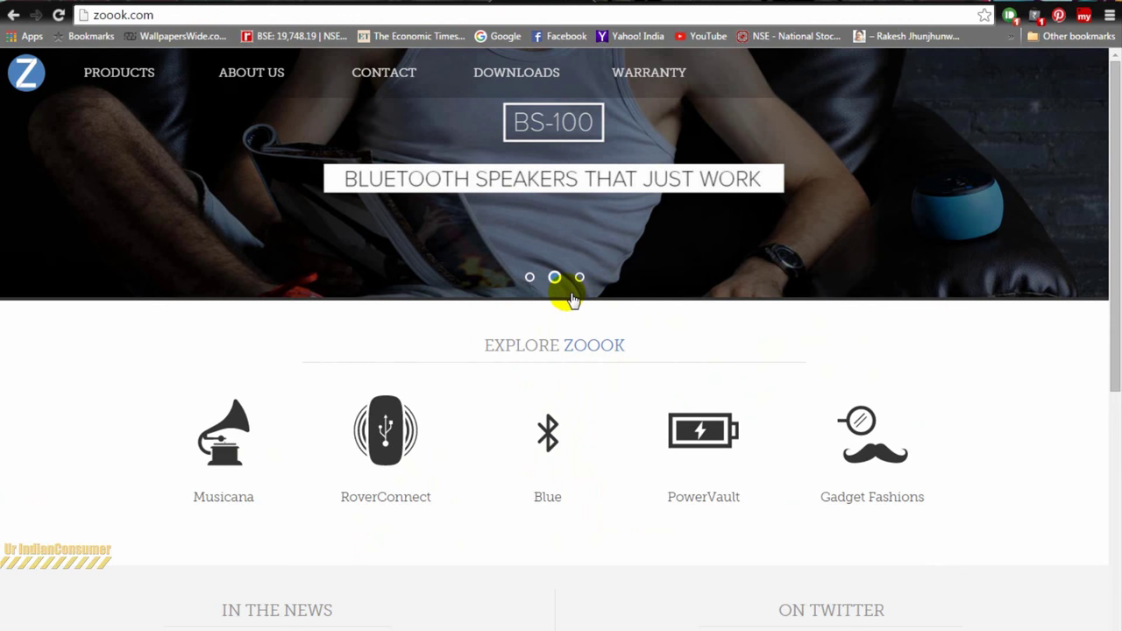
Scroll the zoook.com home page down and back up to browse its sections
scroll(down, 3)
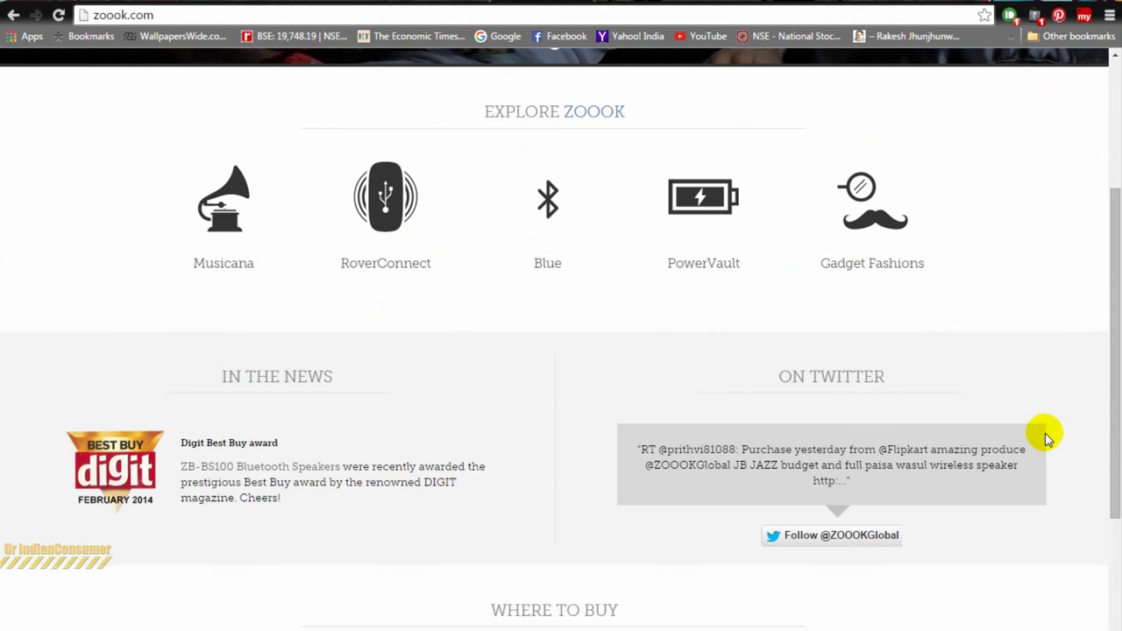
scroll(up, 3)
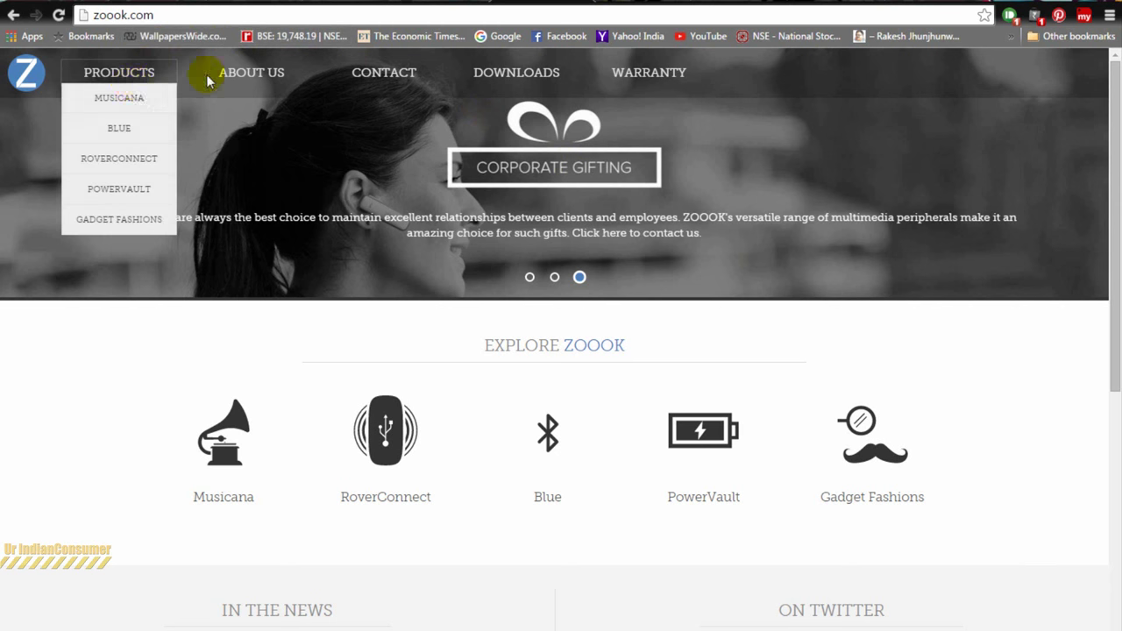
Open the About Us page and highlight the Origin paragraph's first sentence
click(251, 72)
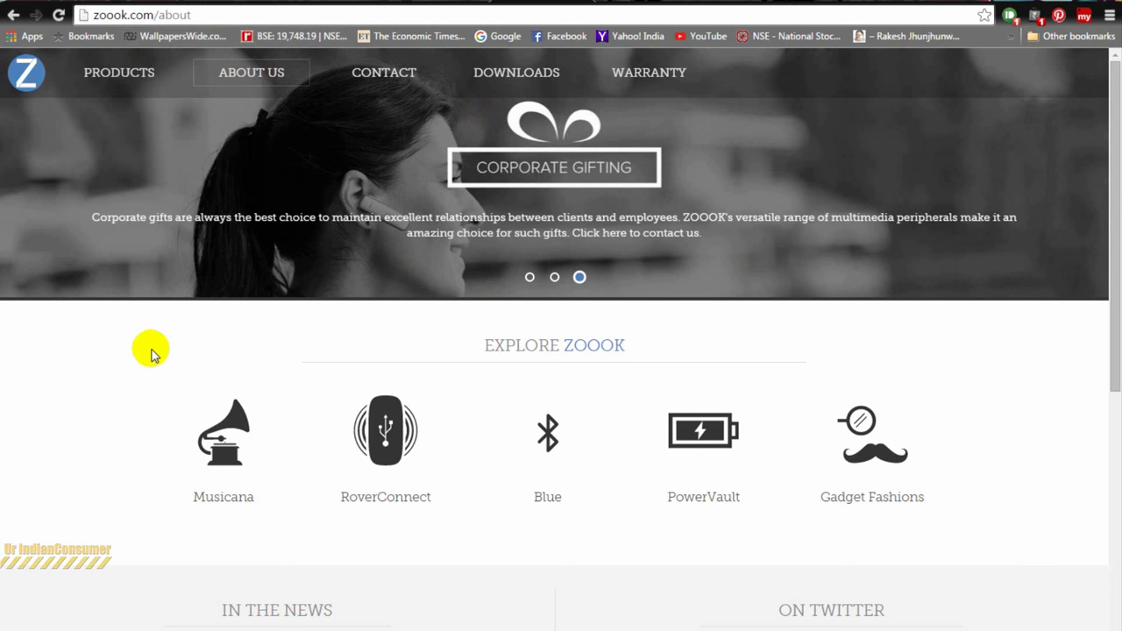
mouse_move(489, 7)
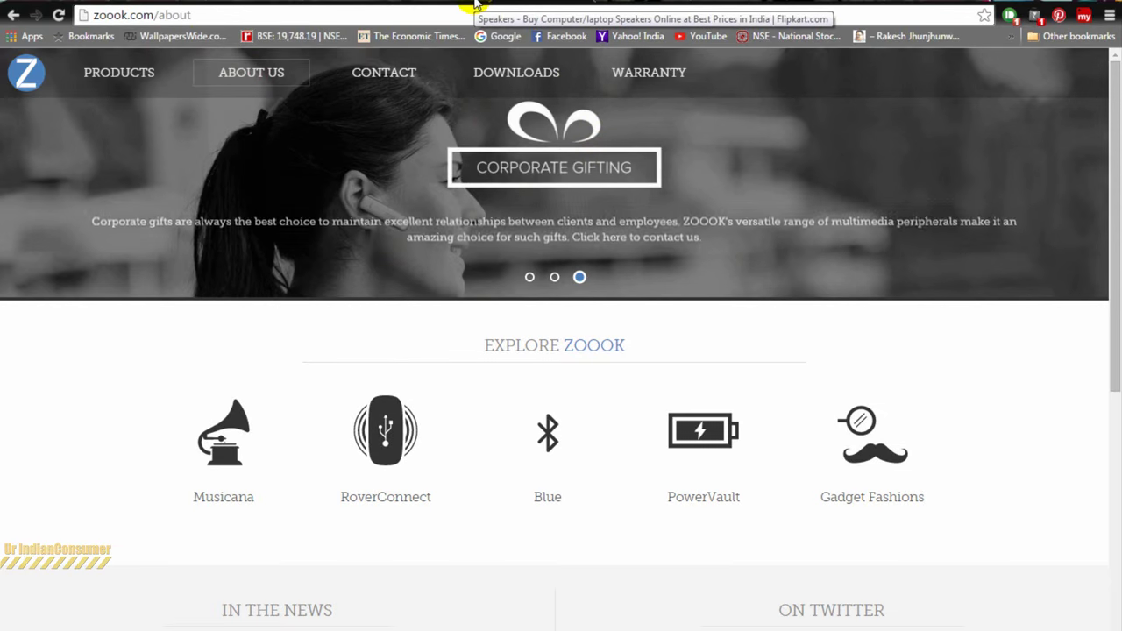
scroll(down, 3)
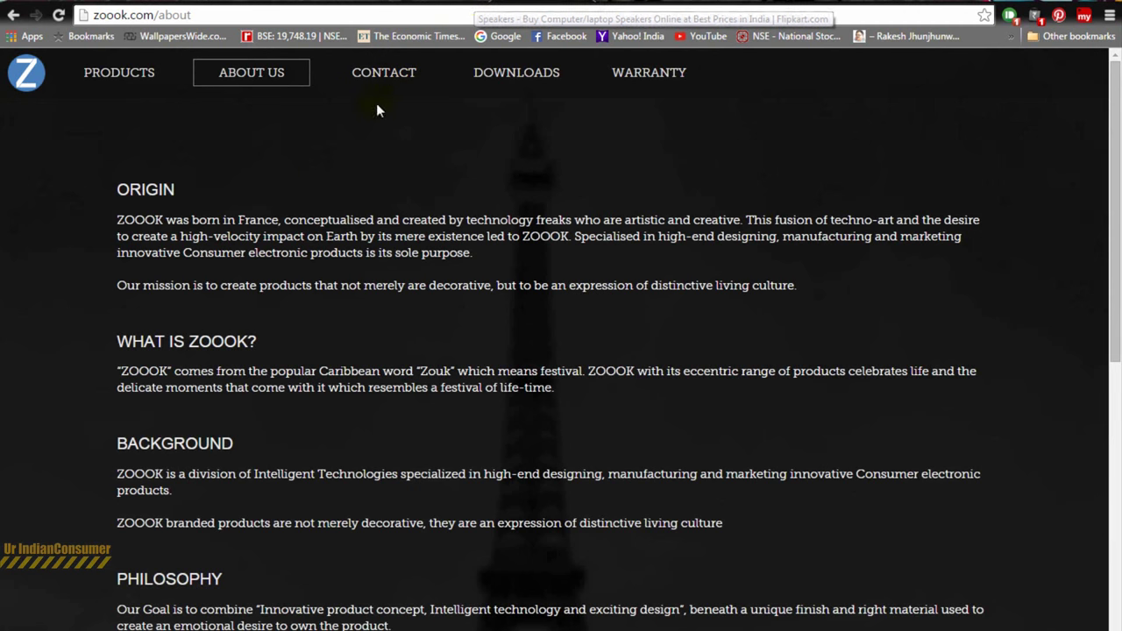
double_click(139, 219)
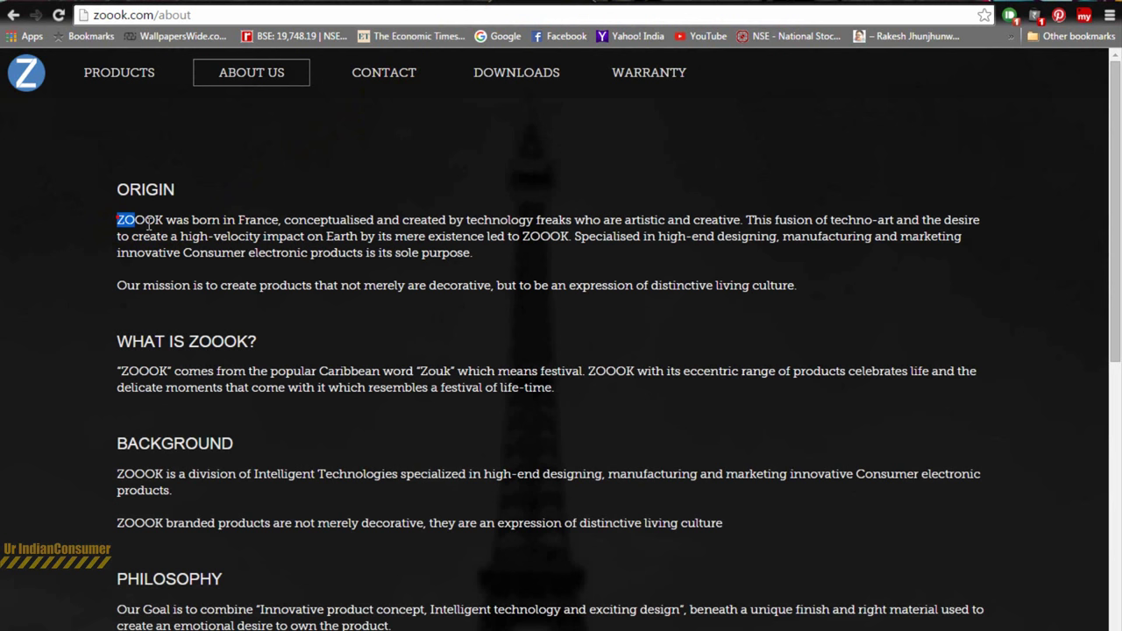
drag(117, 220, 740, 219)
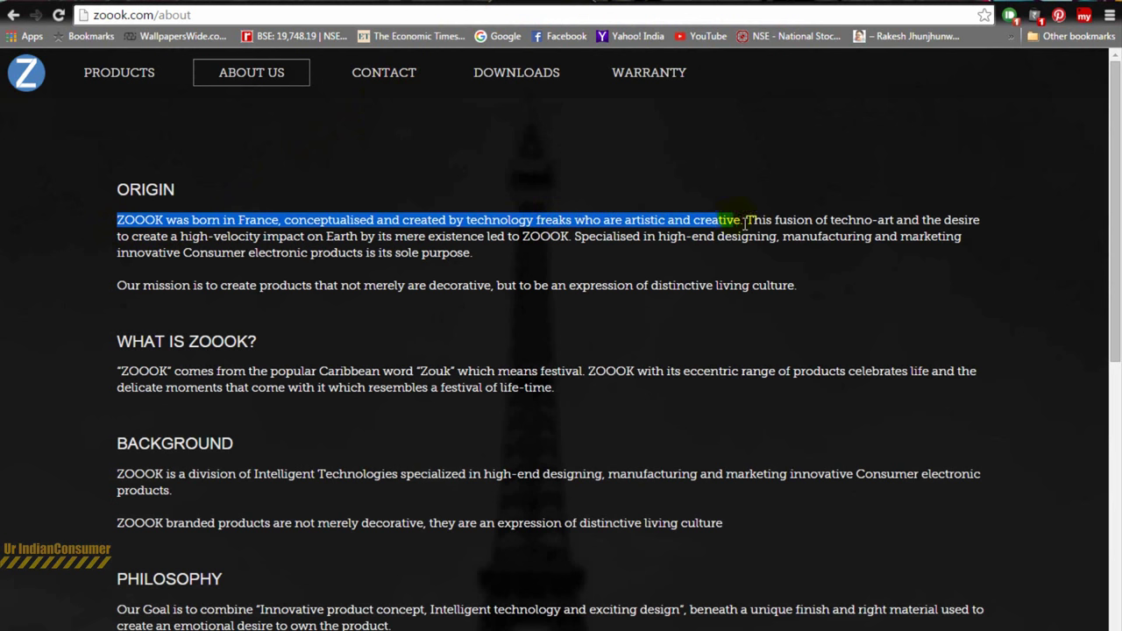
click(5, 313)
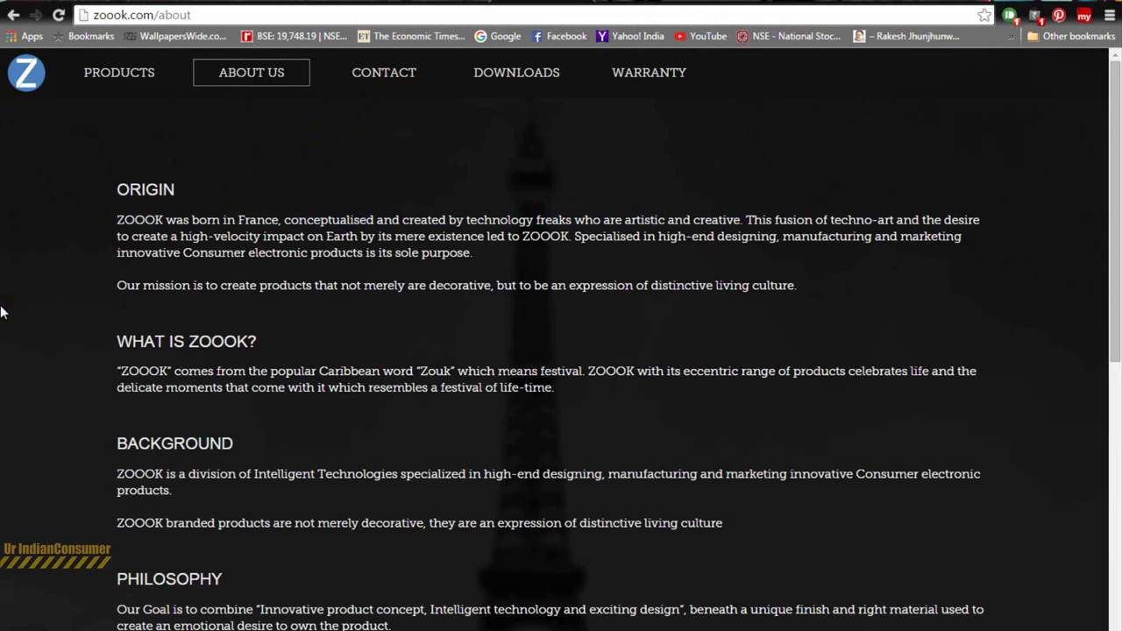
Highlight the word 'Caribbean', then scroll to the page bottom and back up
double_click(339, 370)
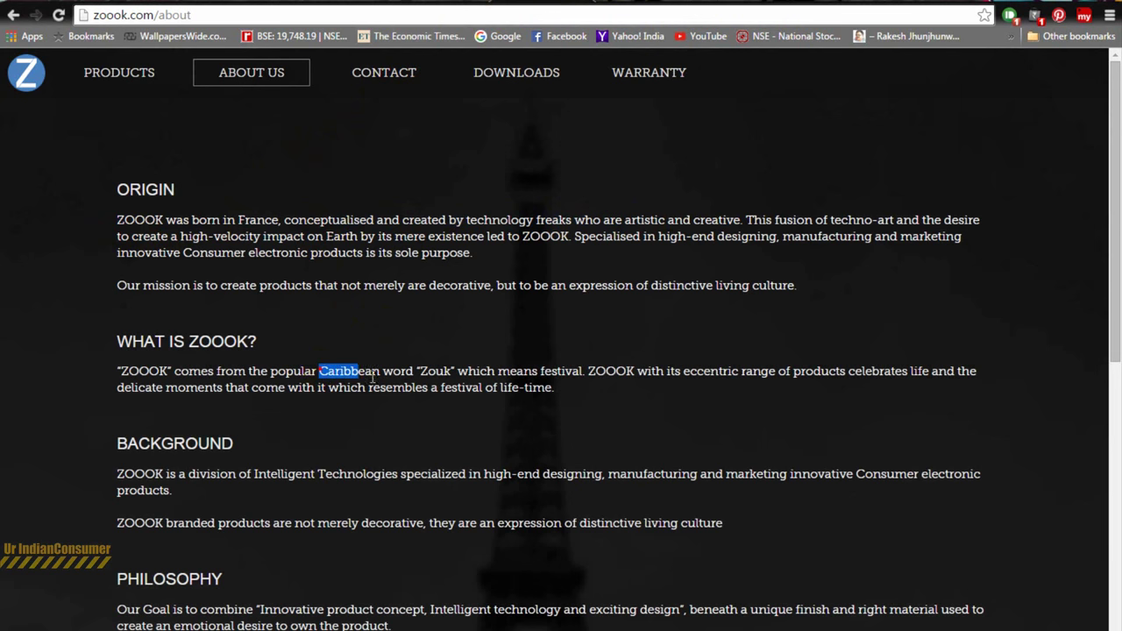
click(73, 365)
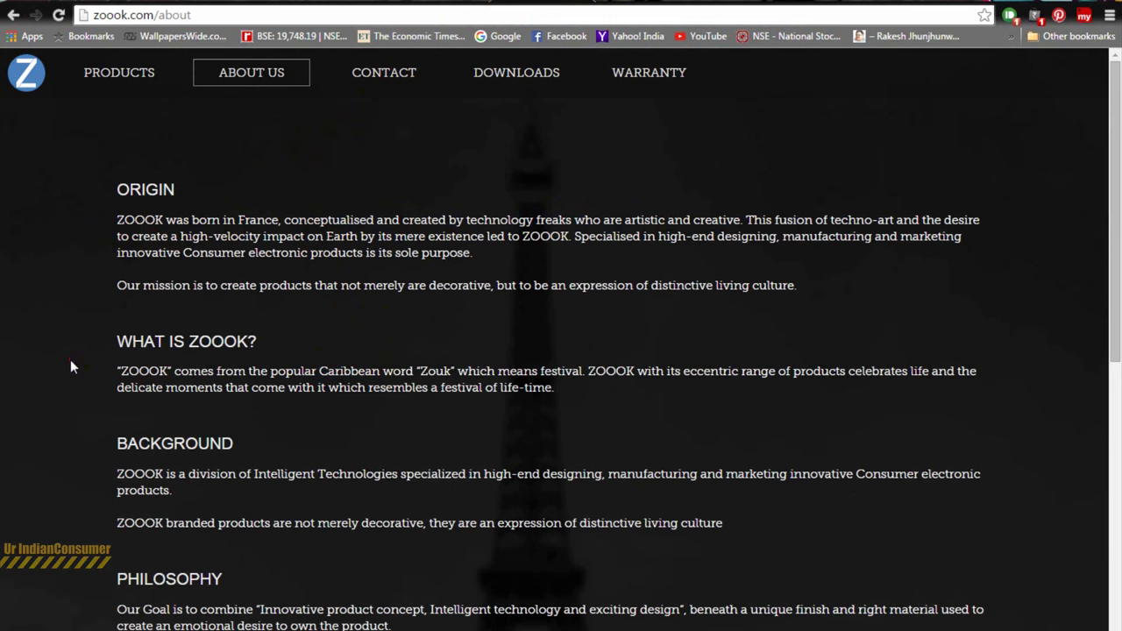
scroll(down, 3)
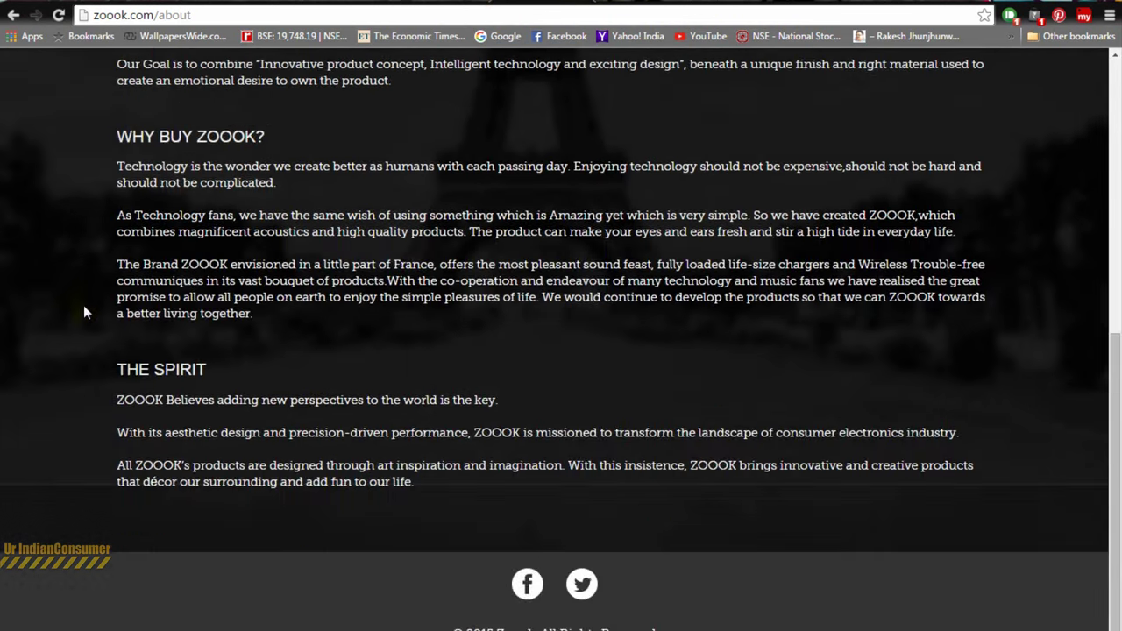
scroll(up, 3)
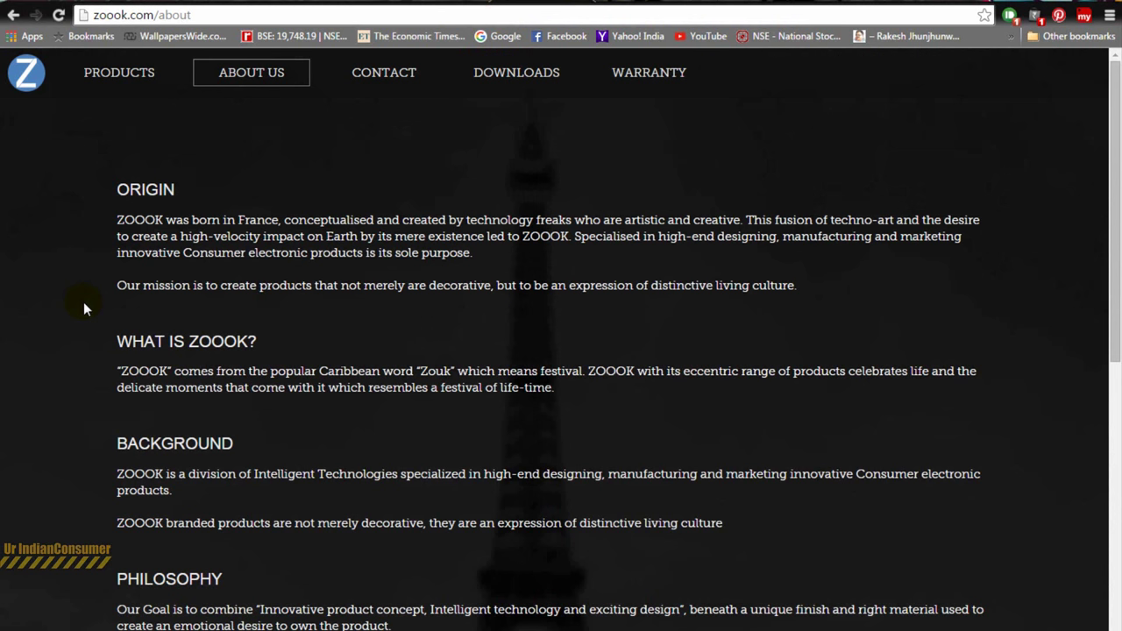
mouse_move(368, 72)
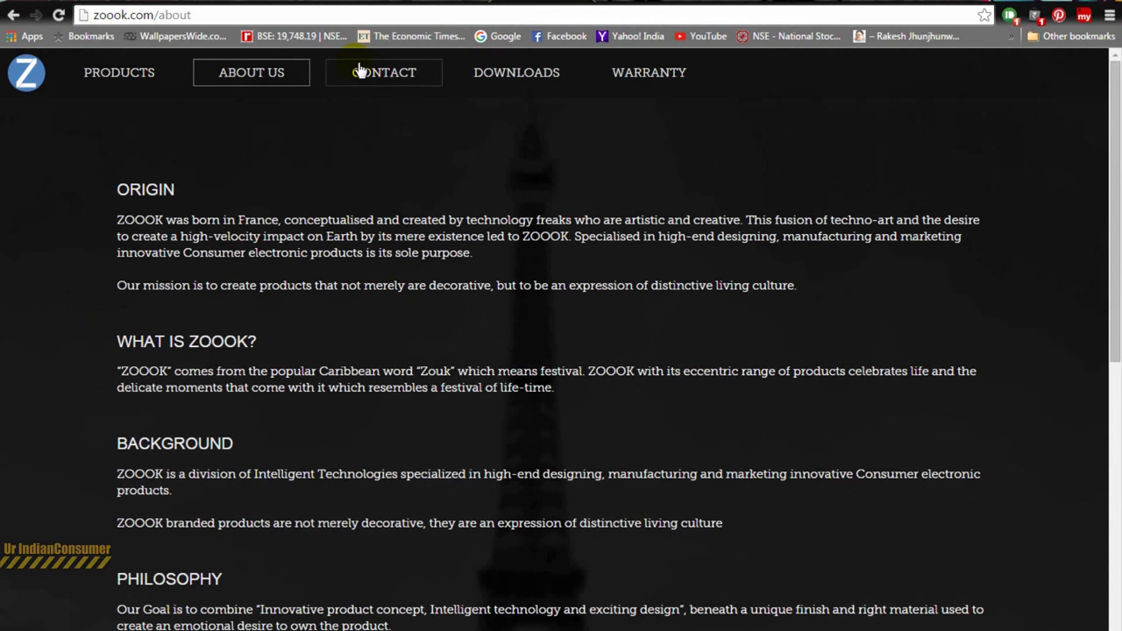
Open the Contact page and scroll through the address and regional sales details
click(384, 72)
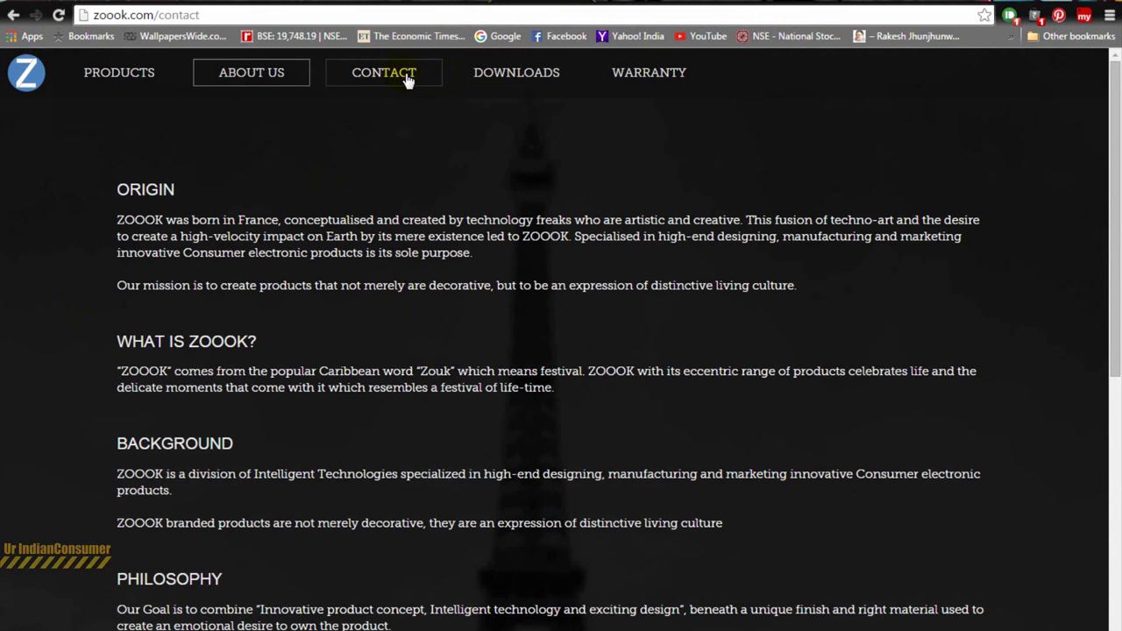
click(383, 71)
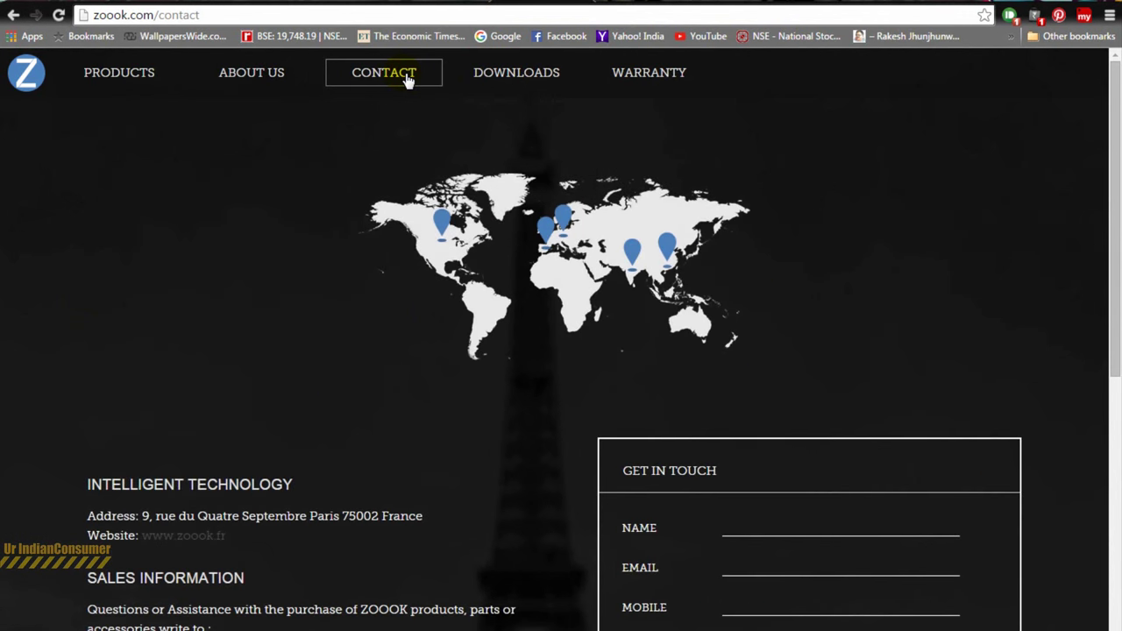
mouse_move(566, 252)
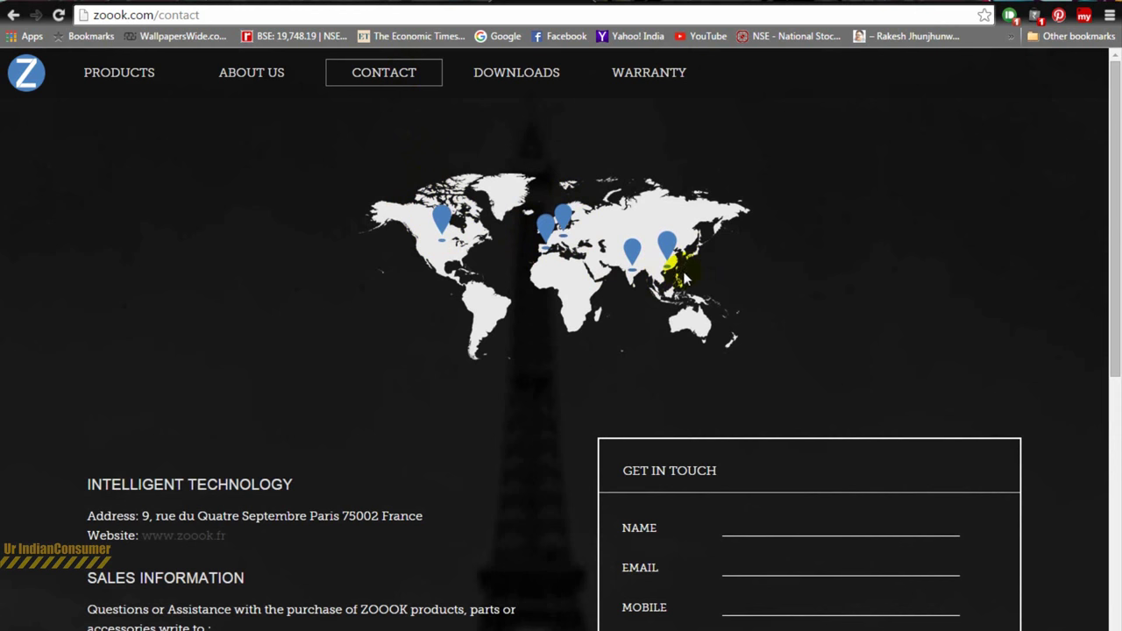
scroll(down, 3)
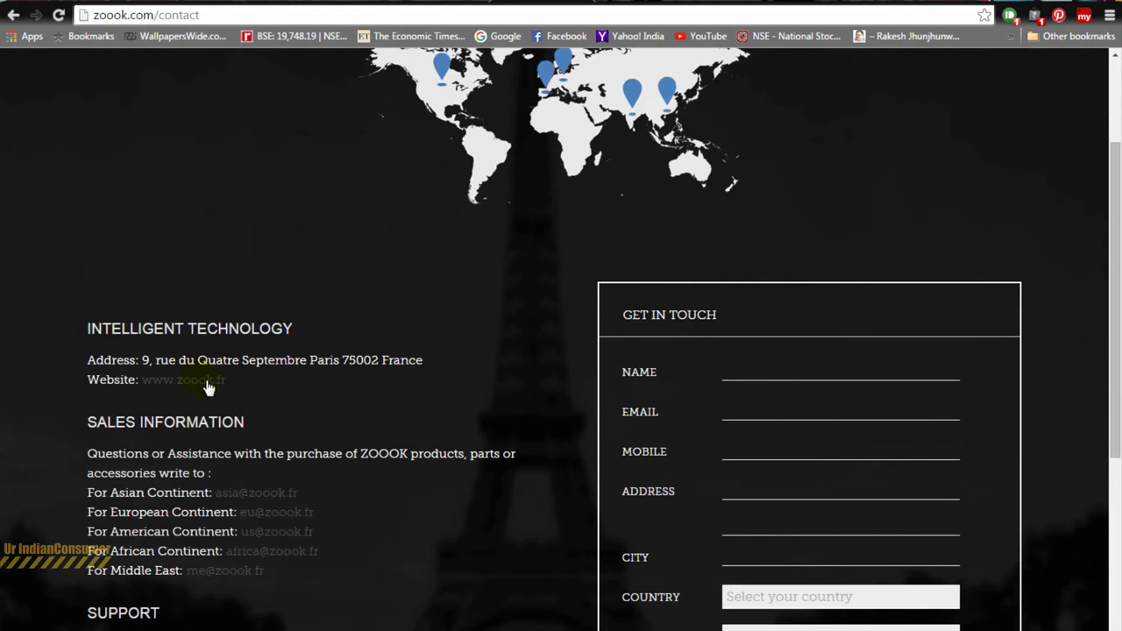
scroll(down, 3)
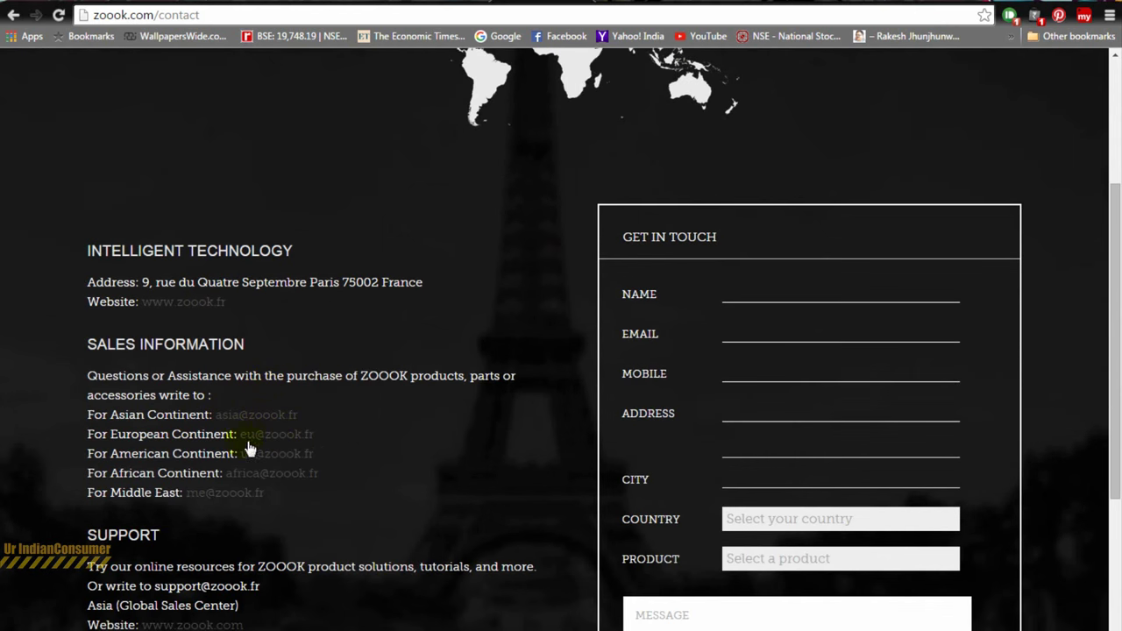
scroll(down, 3)
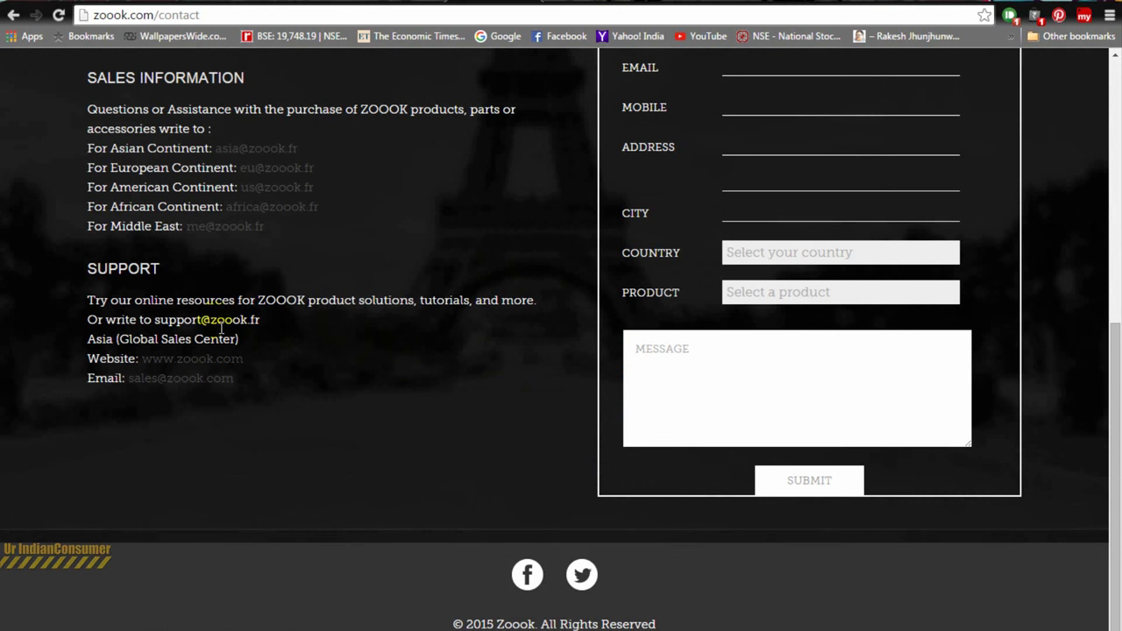
double_click(219, 320)
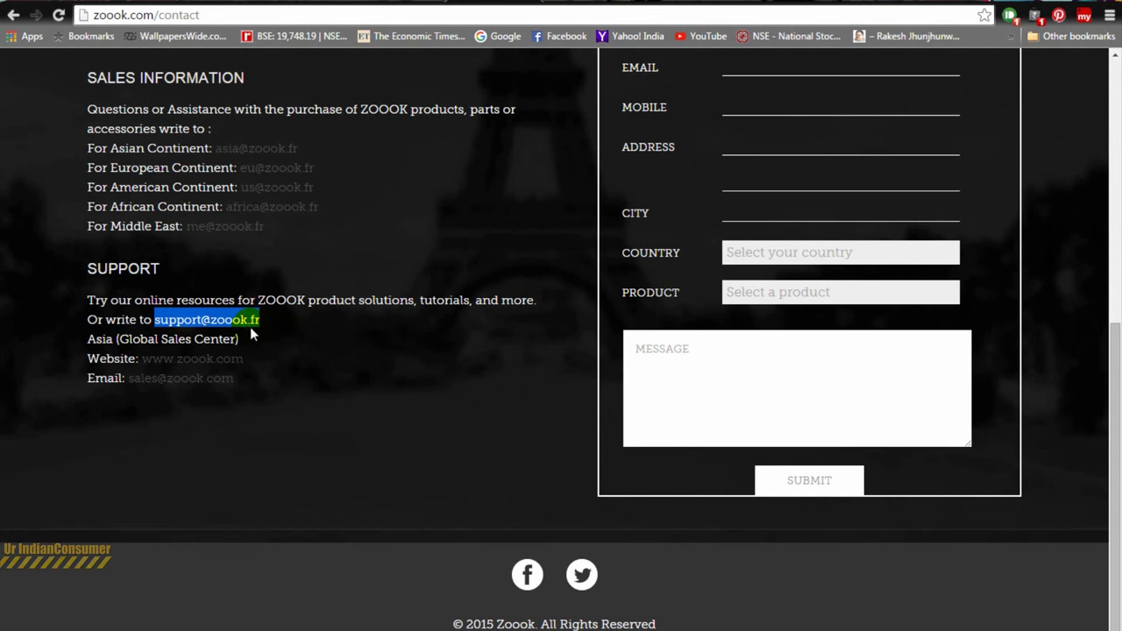
scroll(up, 3)
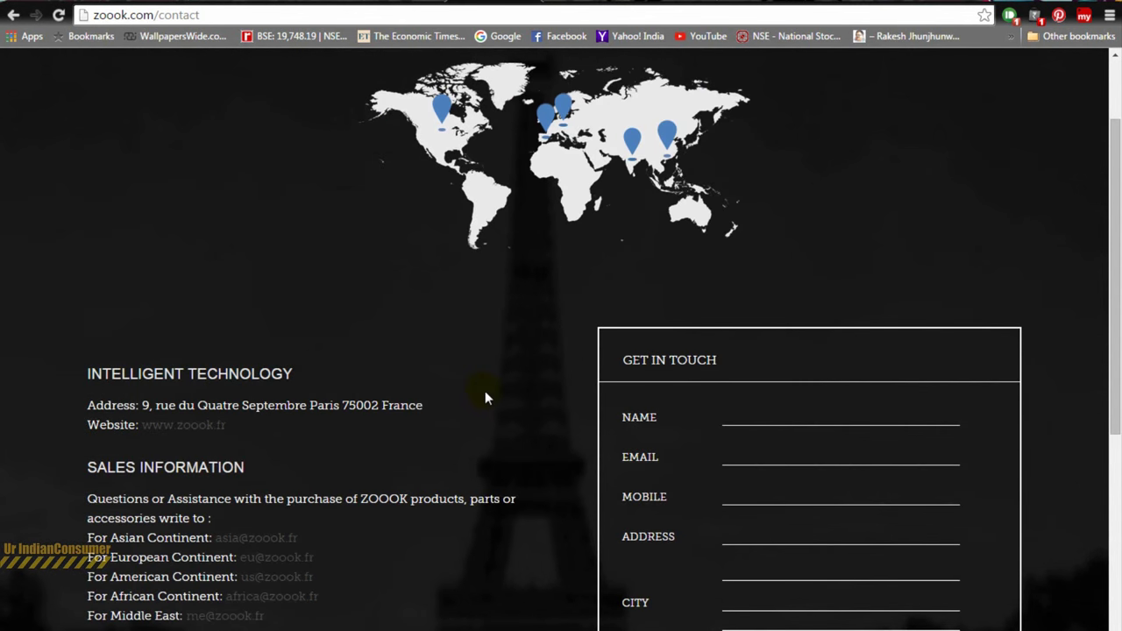
click(184, 424)
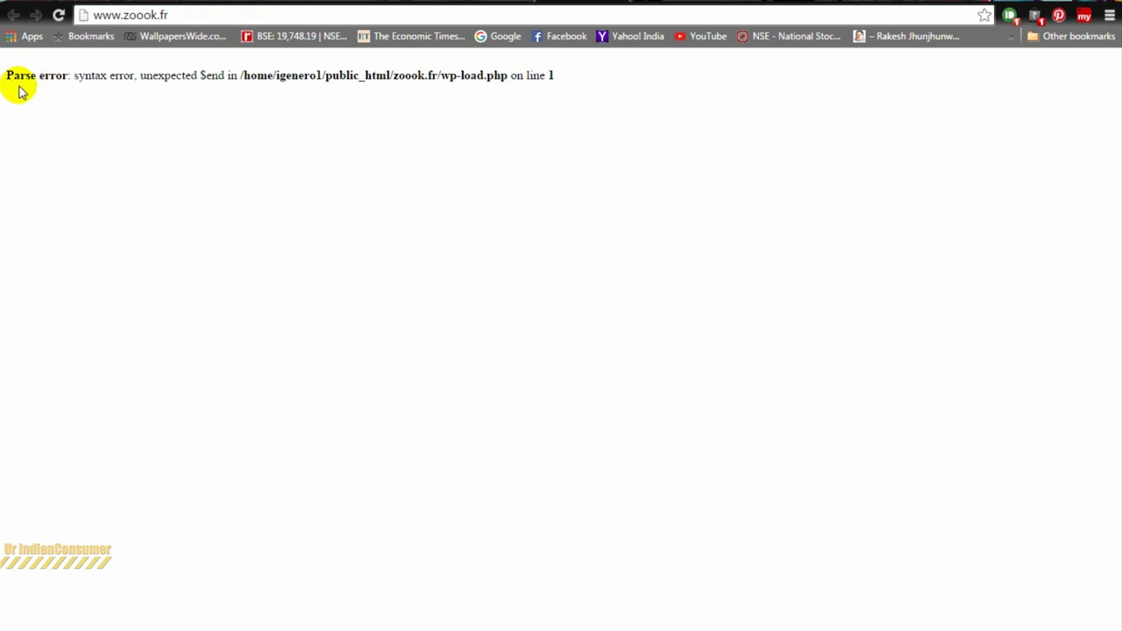
mouse_move(548, 76)
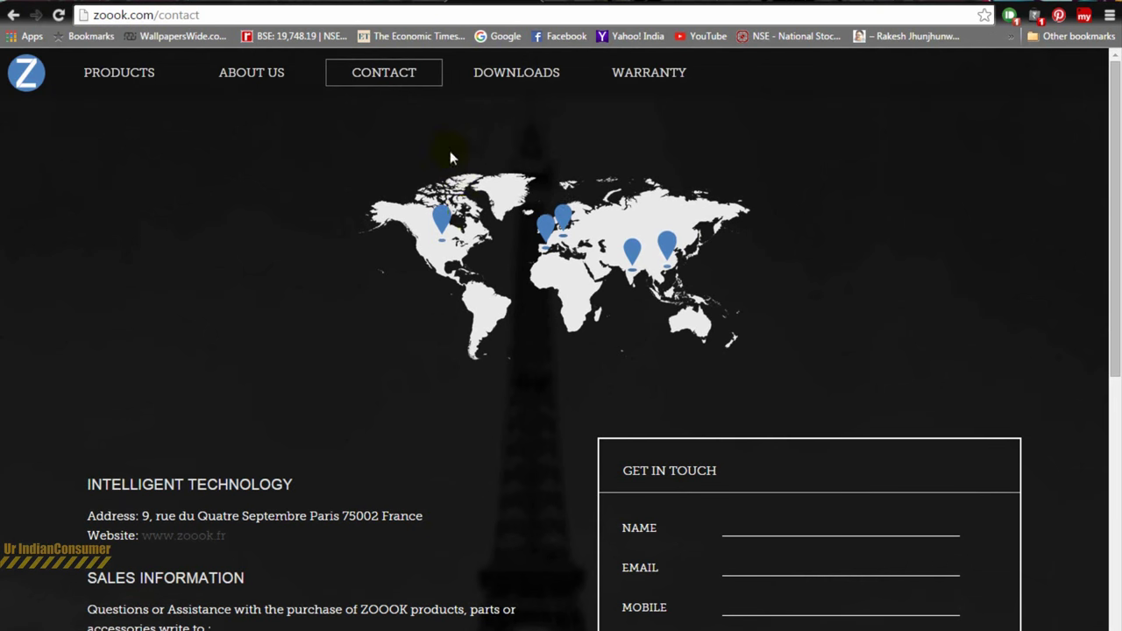
mouse_move(456, 166)
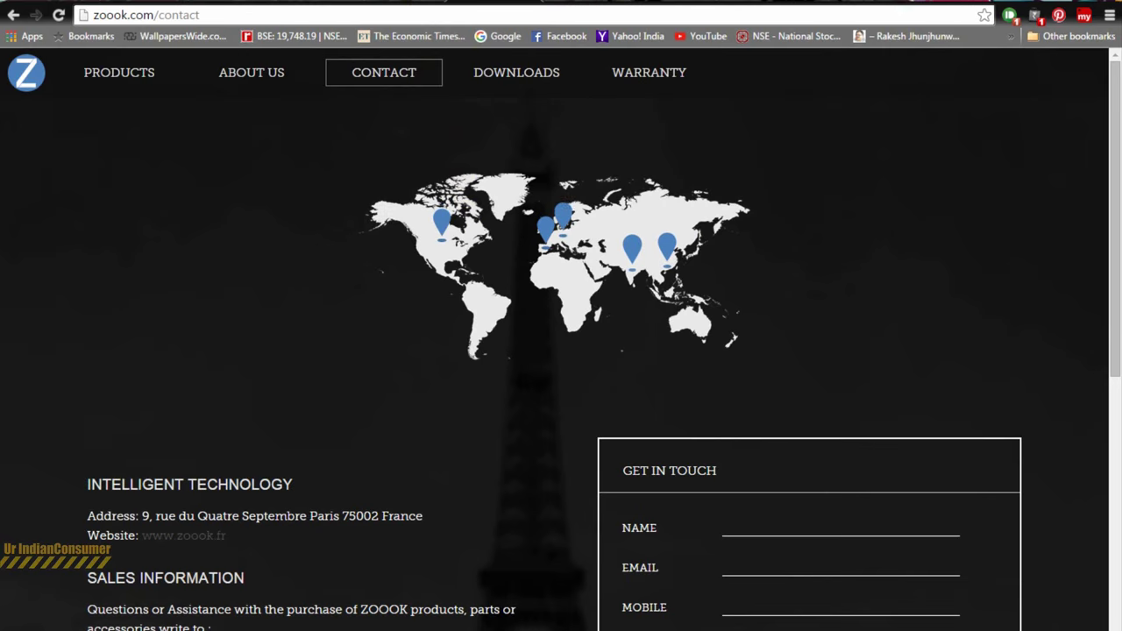